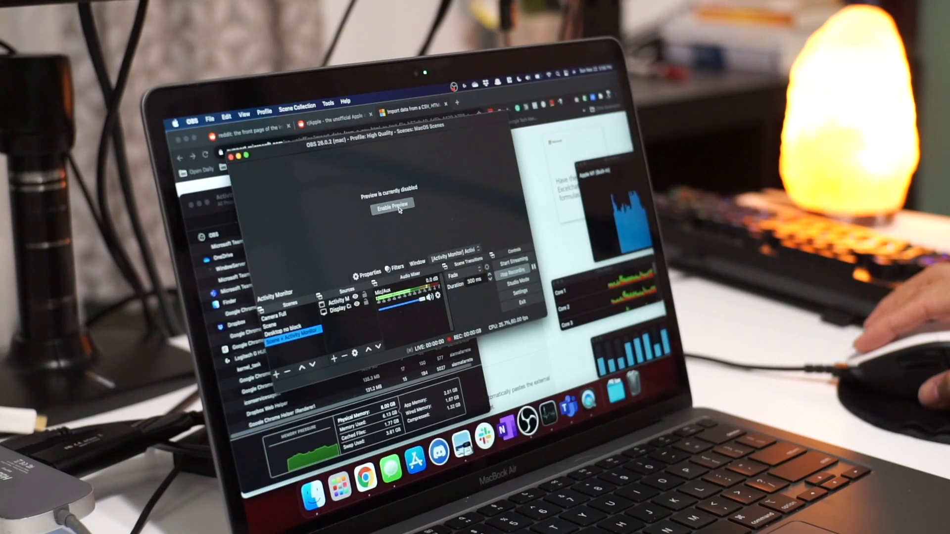
# Show the Video settings, then the Output page with x264, 6000 Kbps and Indistinguishable MKV recording
pyautogui.click(392, 209)
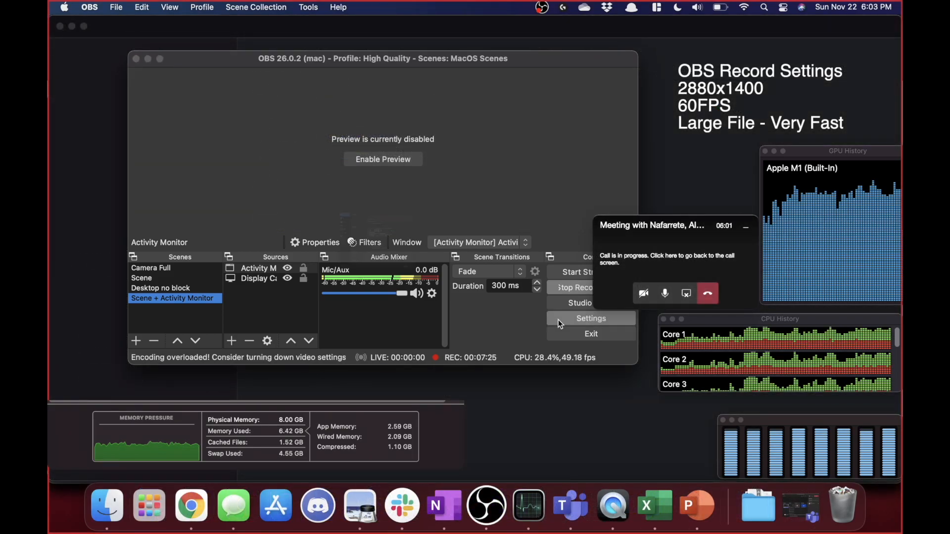
pyautogui.click(591, 318)
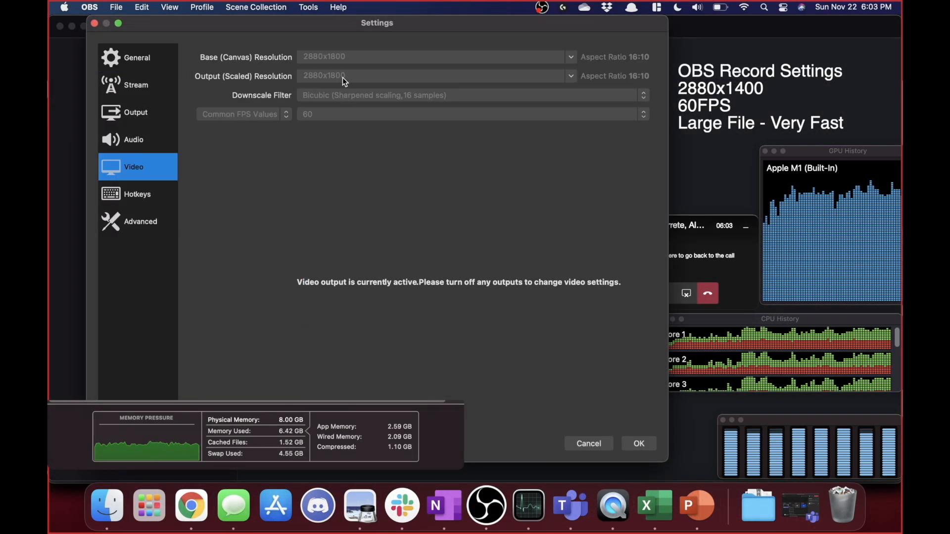
pyautogui.click(136, 113)
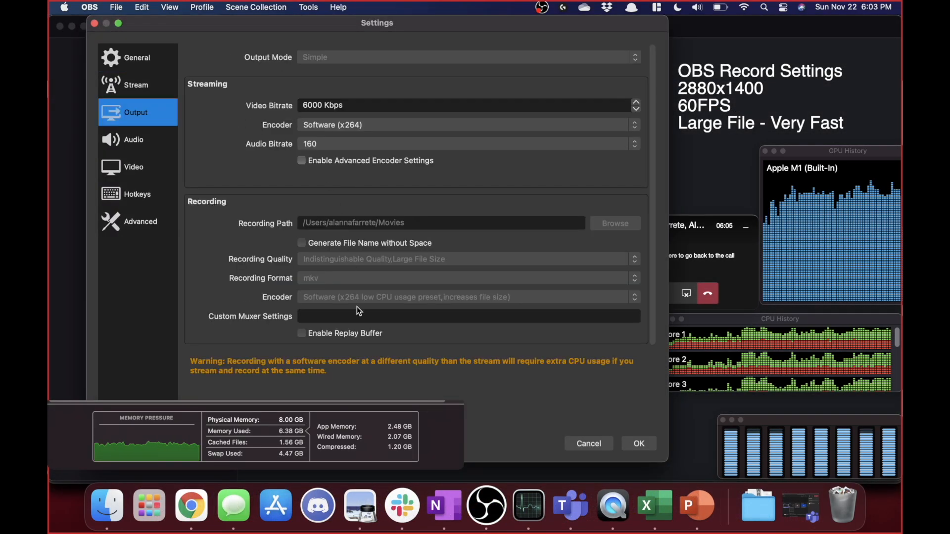